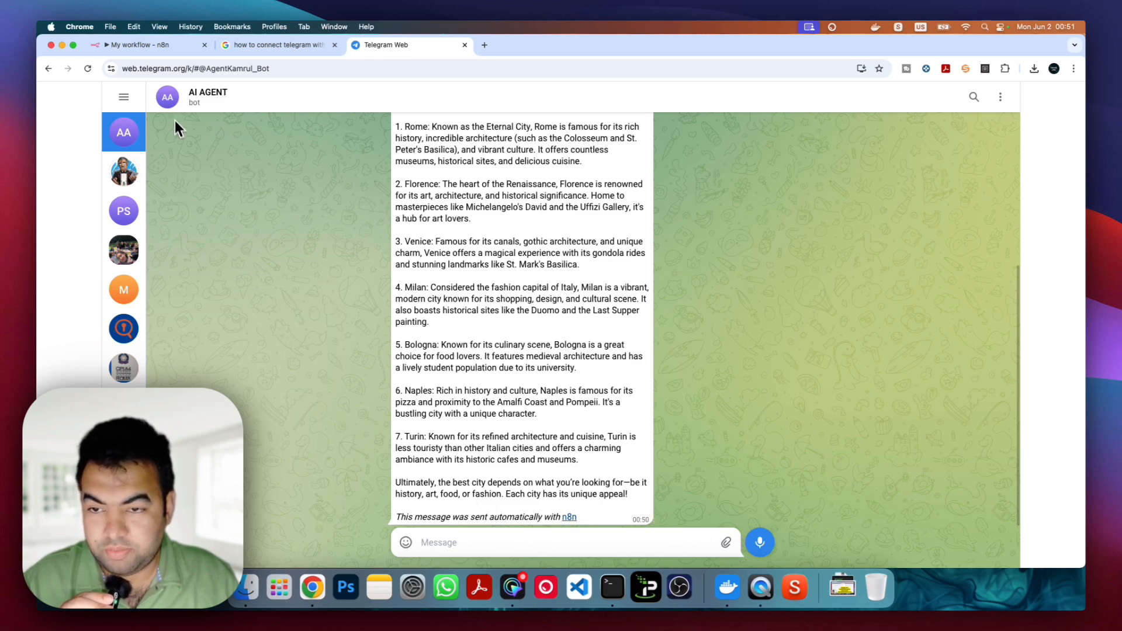
- Switch from Telegram Web to the n8n browser tab with the Telegram node open
left_click(143, 44)
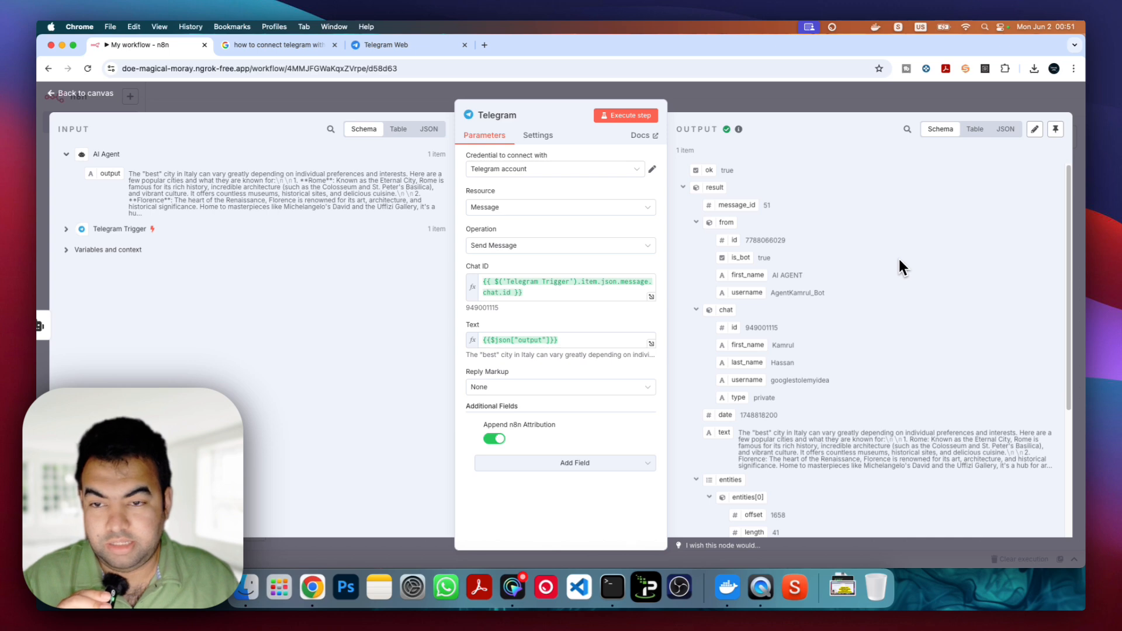
mouse_move(637, 253)
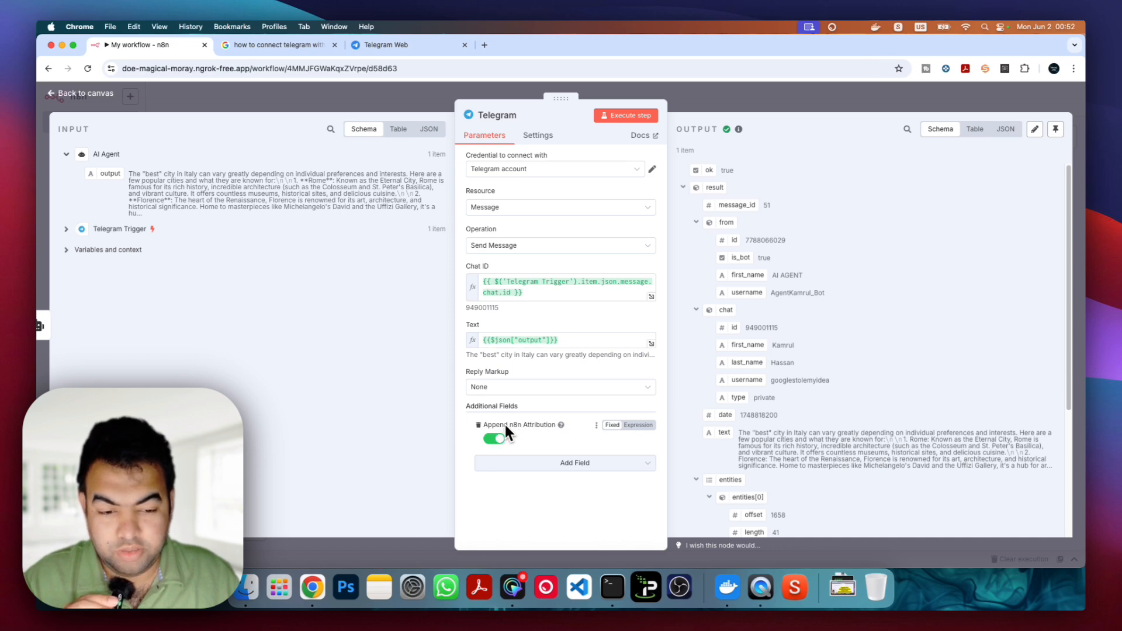
- Delete the Append n8n Attribution field from the Telegram node's additional fields
left_click(495, 439)
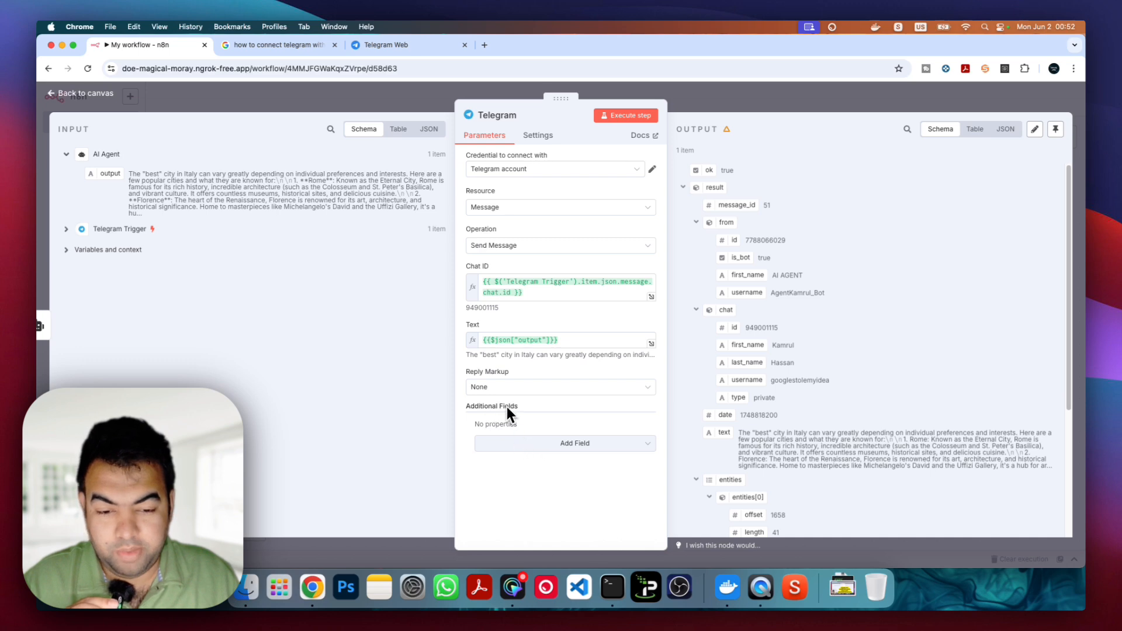
- Re-add the Append n8n Attribution field via Add Field and return to the workflow canvas
left_click(566, 443)
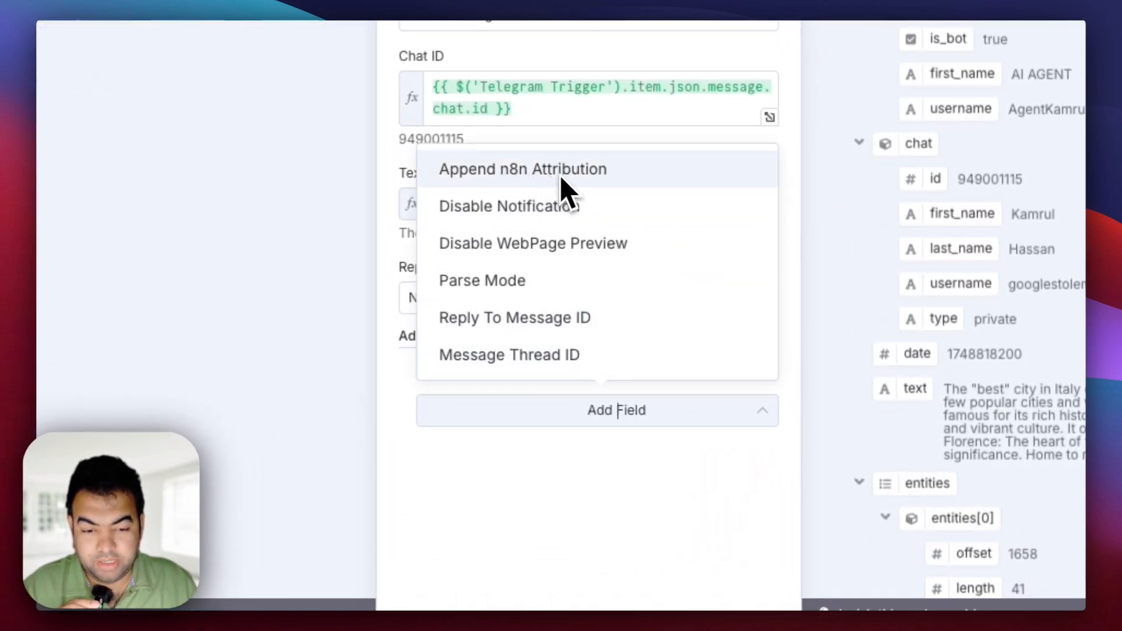
left_click(522, 168)
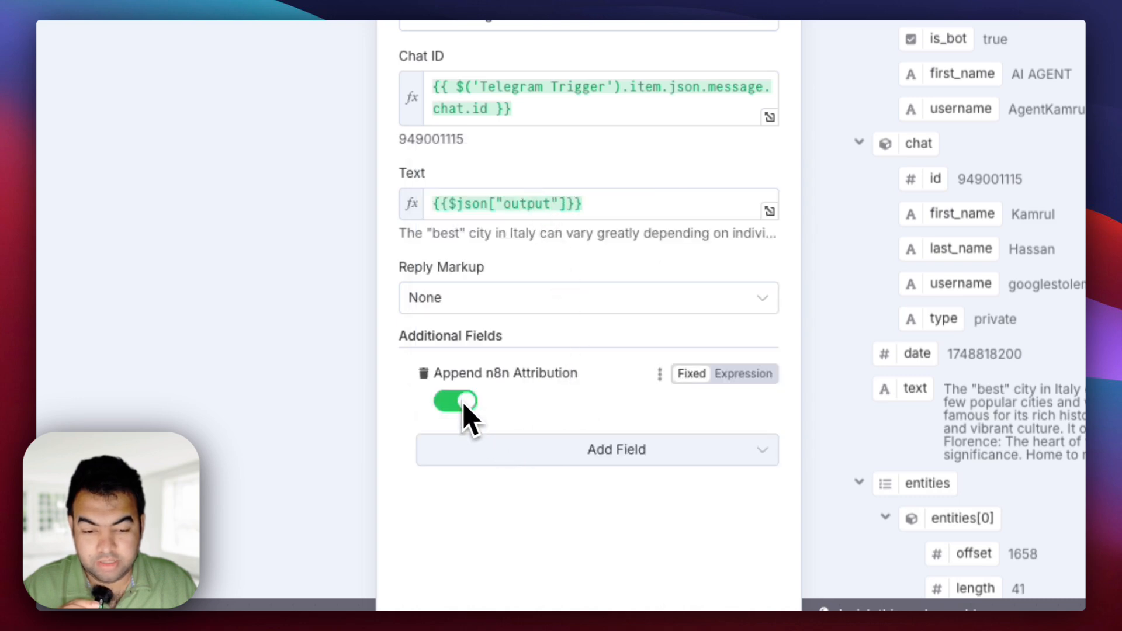
left_click(454, 400)
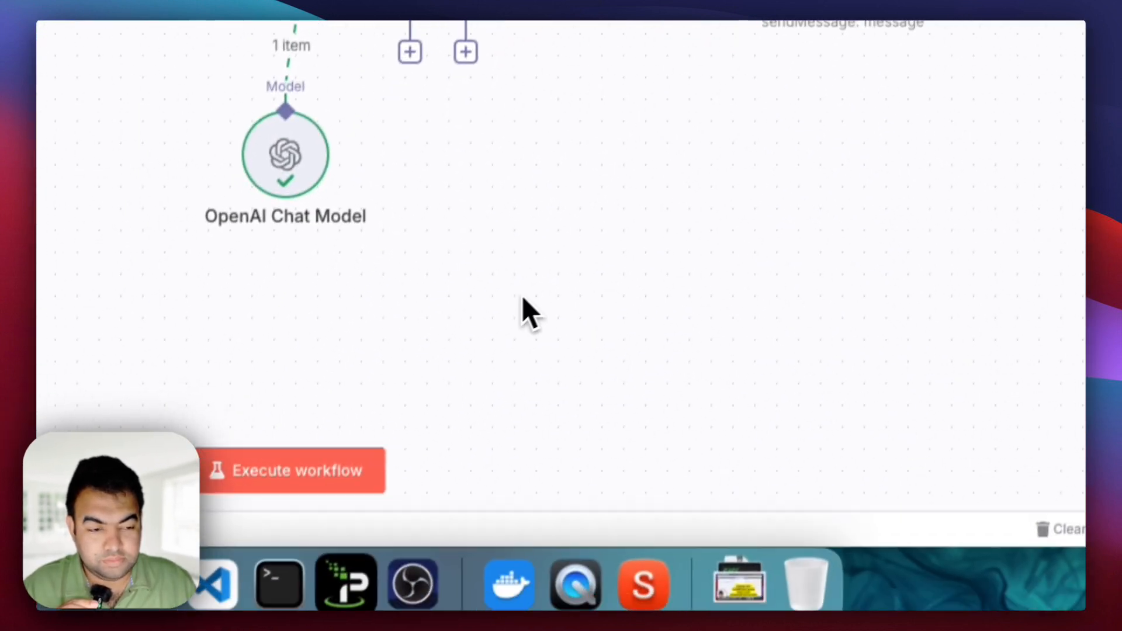
- Return to the bot chat and bring up actions for the 'what is the best city in italy' message
left_click(292, 470)
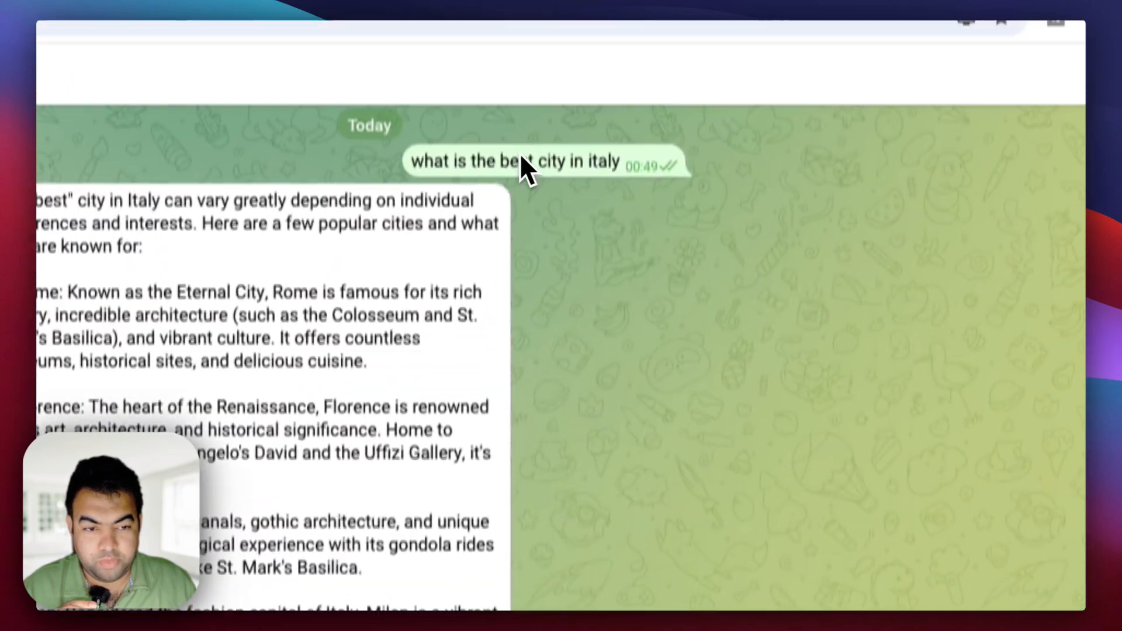
right_click(514, 160)
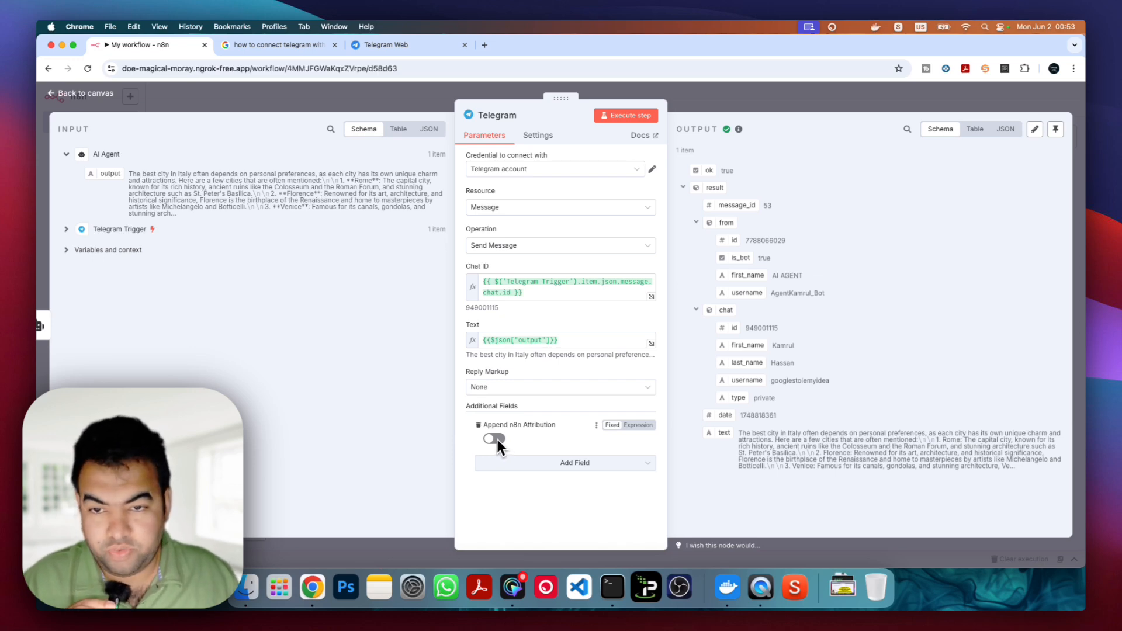
mouse_move(522, 451)
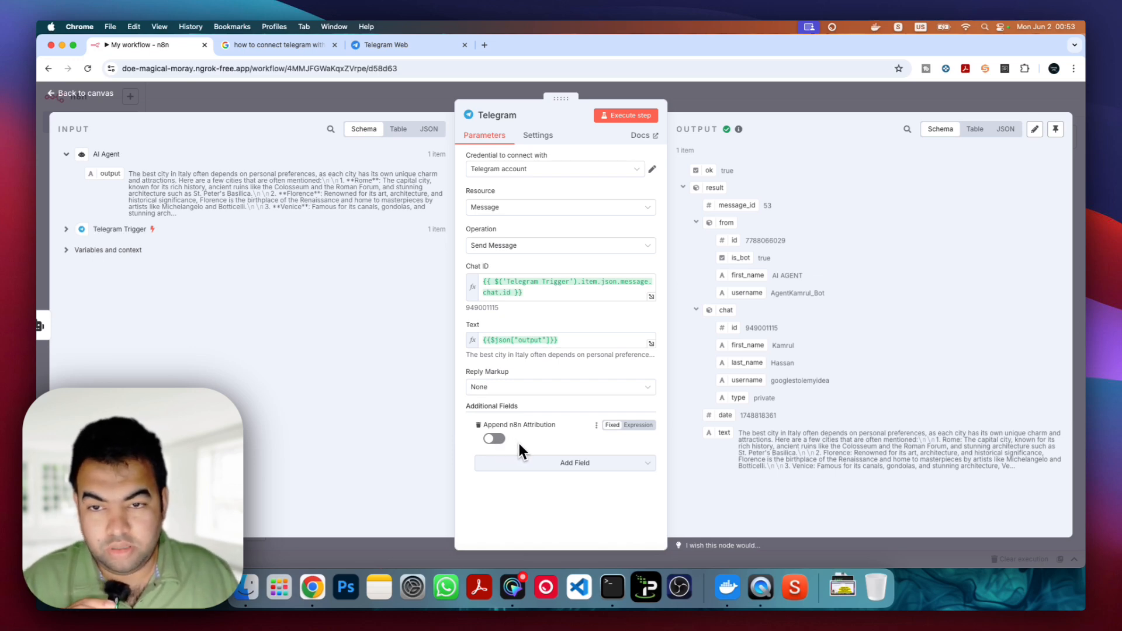
mouse_move(543, 442)
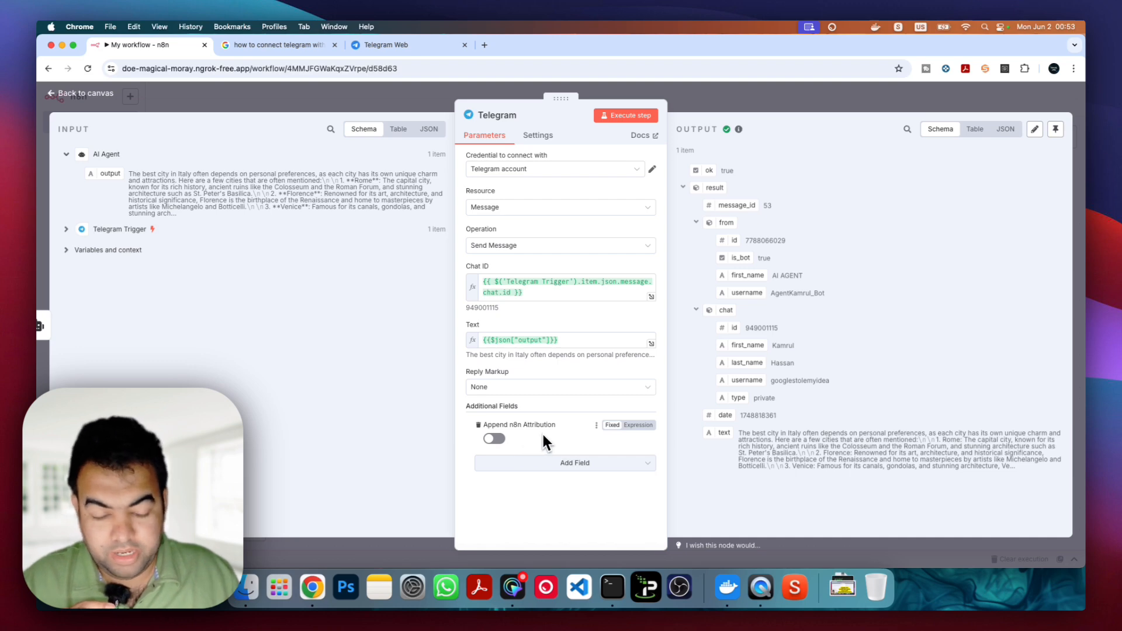